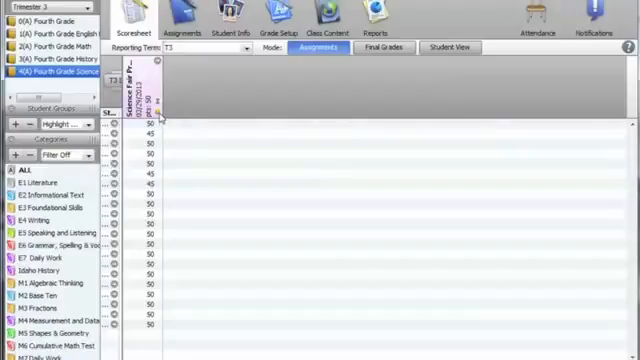
mouse_move(145, 90)
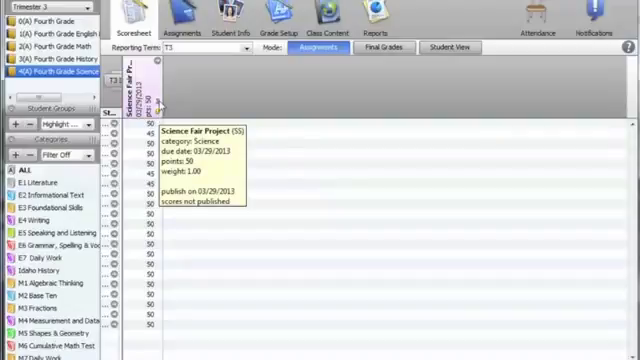
Turn on Publish Scores for the Science Fair Project and save the change
double_click(132, 90)
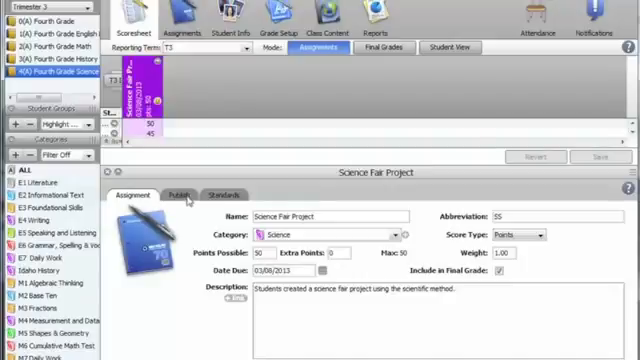
click(178, 194)
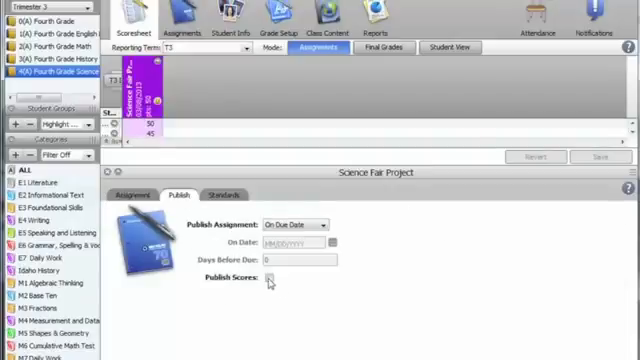
click(277, 278)
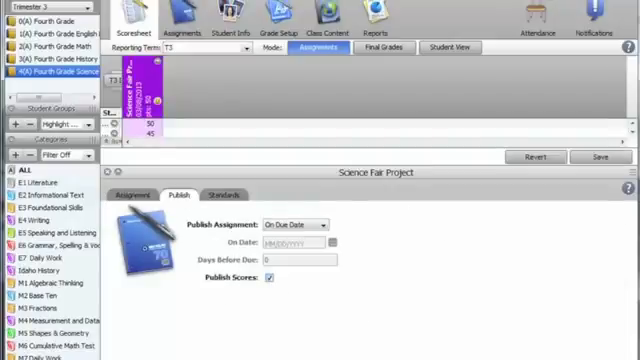
click(222, 193)
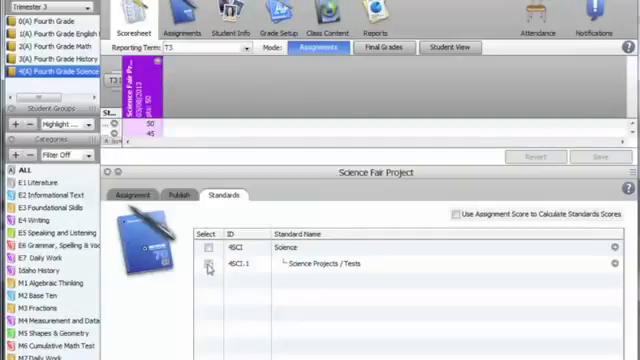
Link 4SCI.1 Science Projects / Tests and let the assignment score calculate standards scores
click(209, 264)
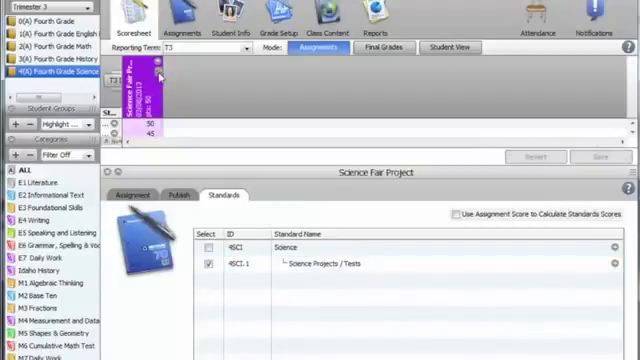
mouse_move(140, 80)
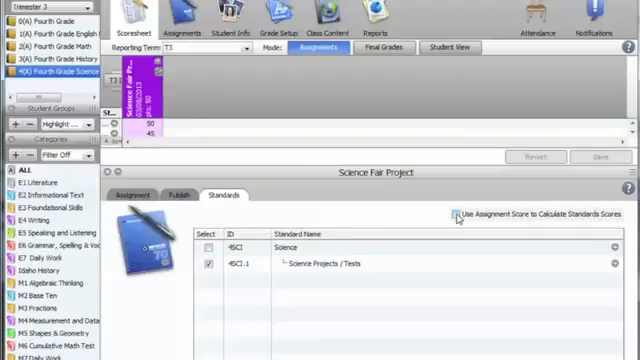
click(455, 213)
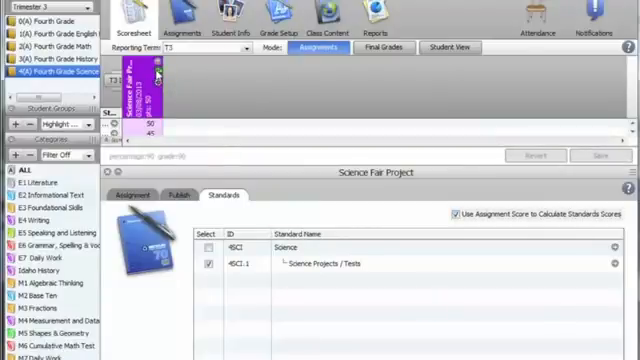
mouse_move(145, 85)
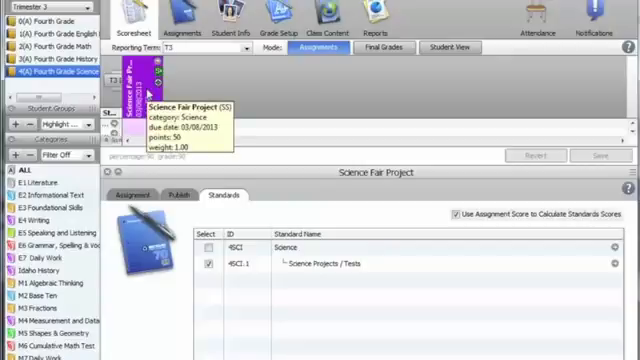
mouse_move(258, 262)
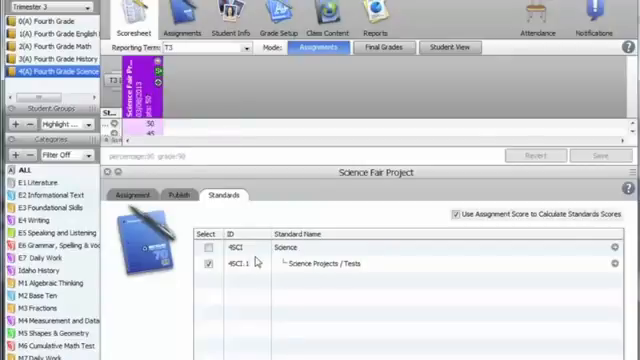
mouse_move(460, 224)
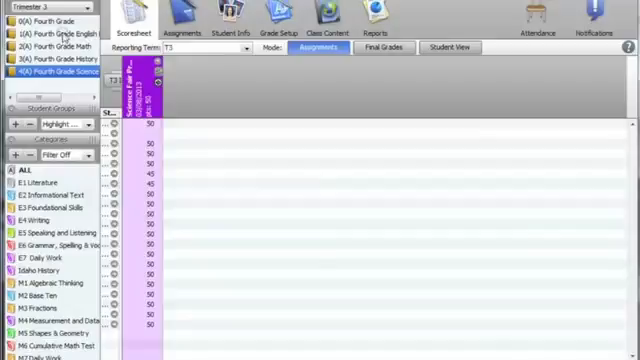
Open 1(A) Fourth Grade English, browse its assignments, and view Final Grades
click(55, 33)
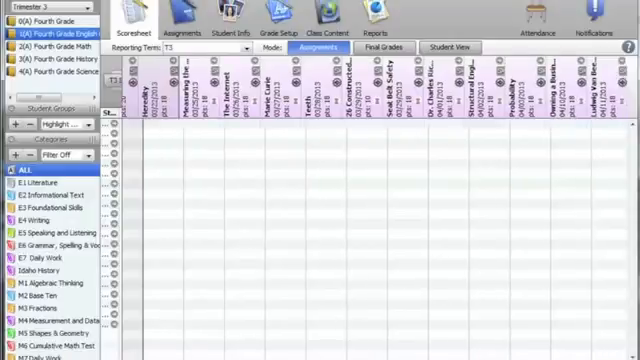
scroll(right, 3)
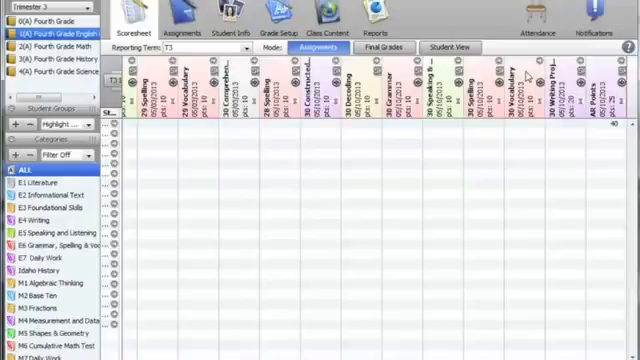
click(517, 90)
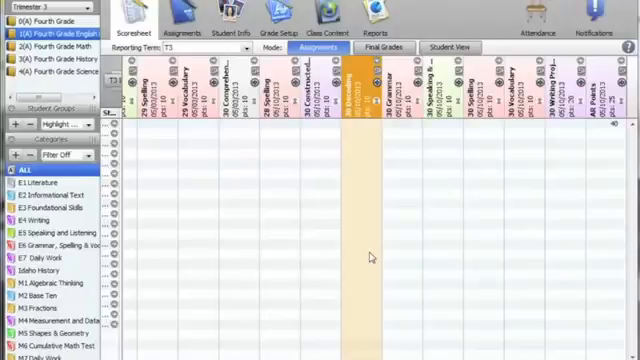
click(398, 48)
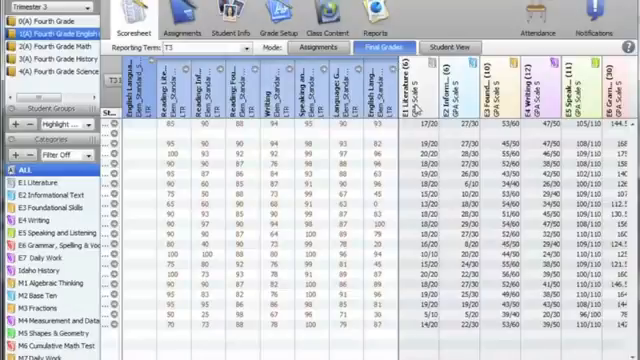
Show final category grades as percentages and filter the view by category
click(415, 85)
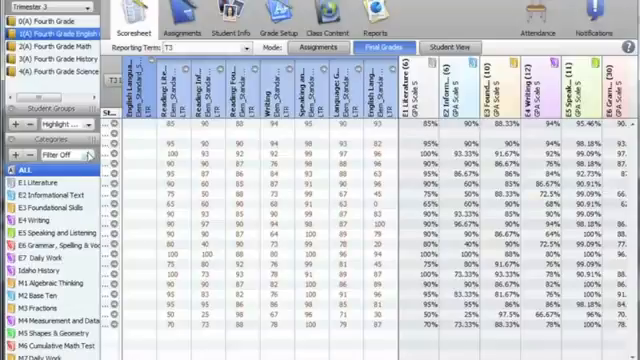
click(55, 155)
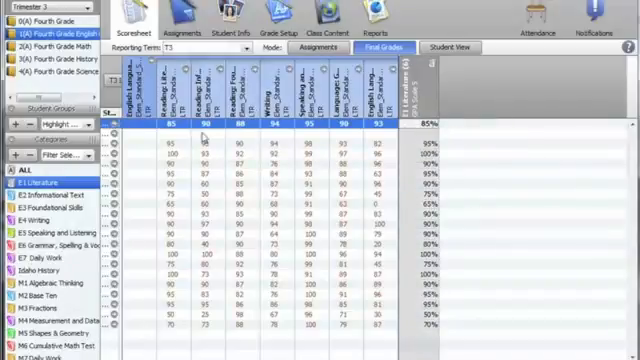
mouse_move(145, 180)
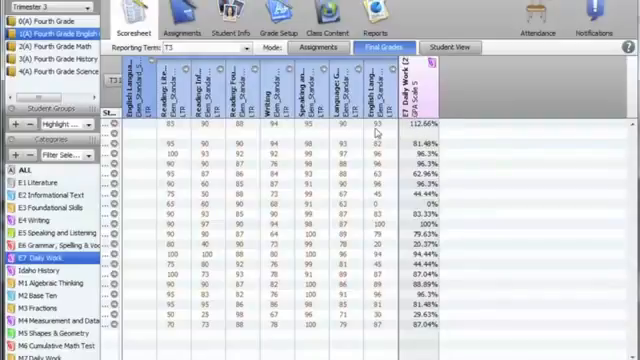
mouse_move(378, 128)
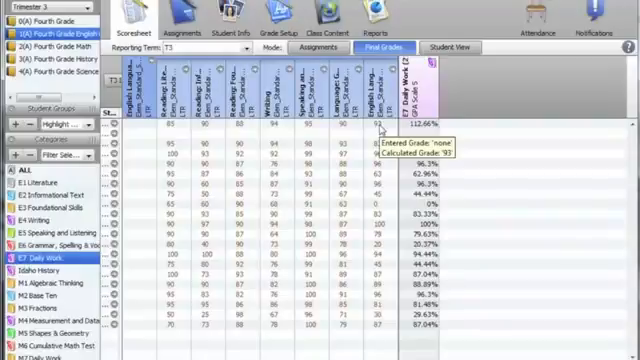
Change the first student's AR Points score to 25 and confirm E7 Daily Work reads 93.67%
click(320, 48)
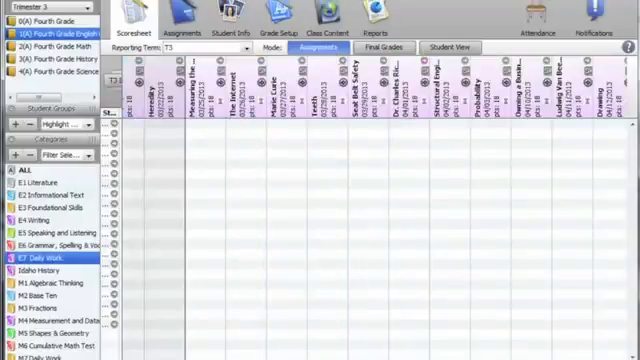
scroll(right, 3)
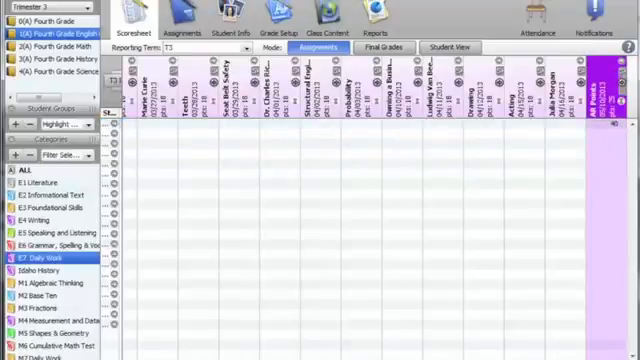
scroll(right, 3)
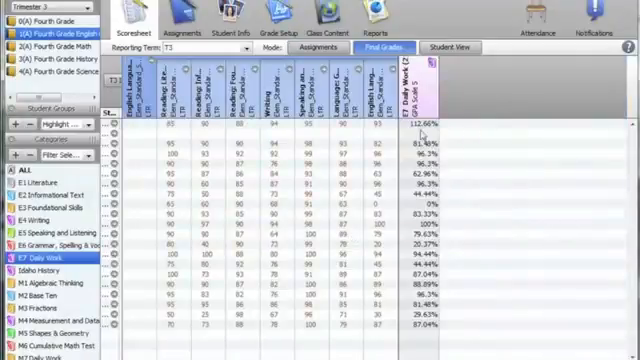
click(314, 49)
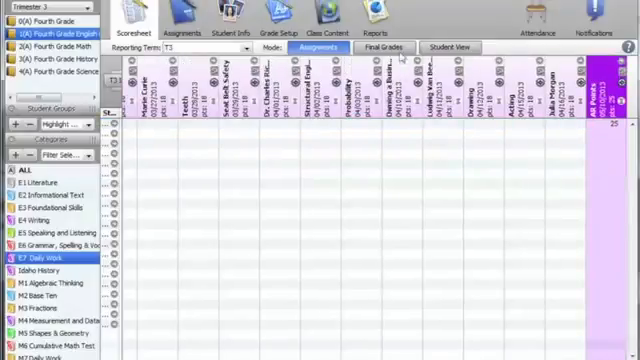
click(393, 47)
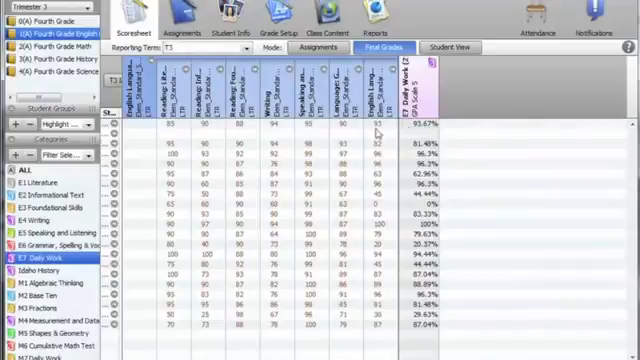